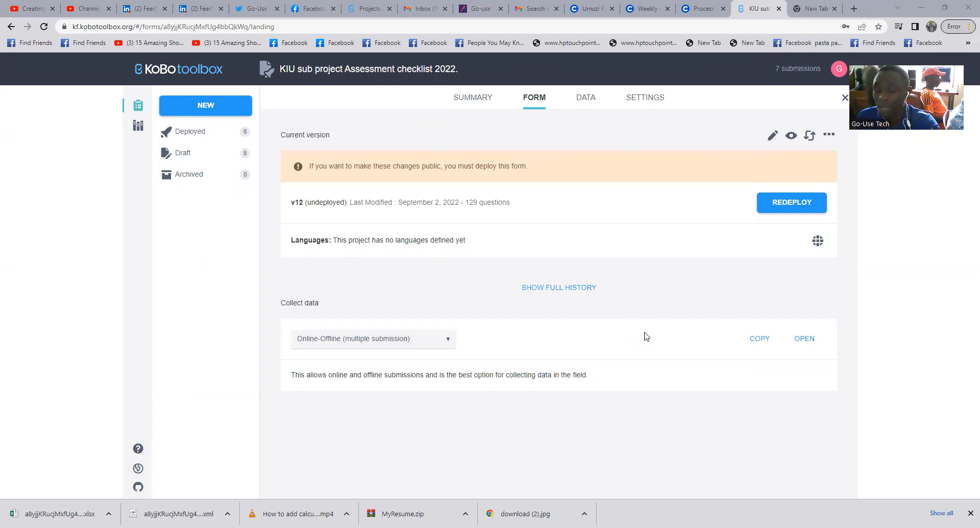
mouse_move(466, 276)
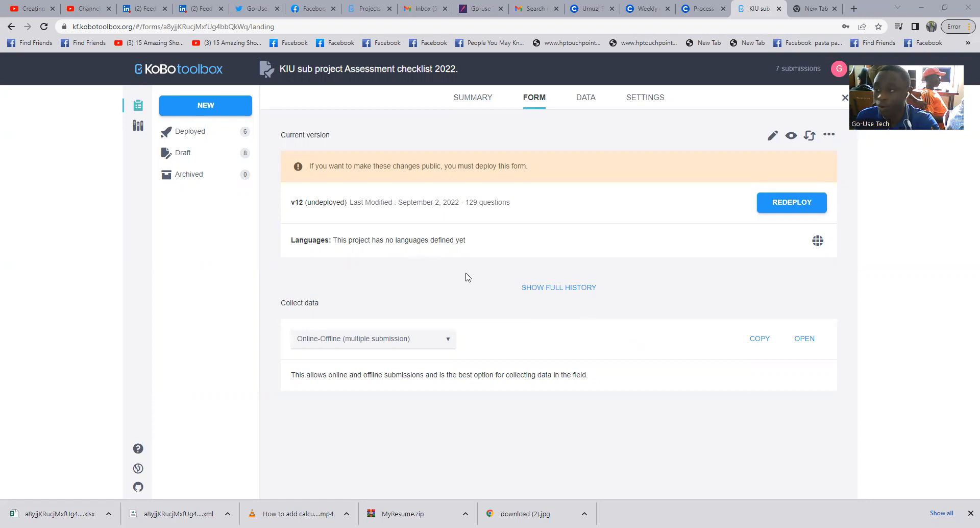
mouse_move(412, 415)
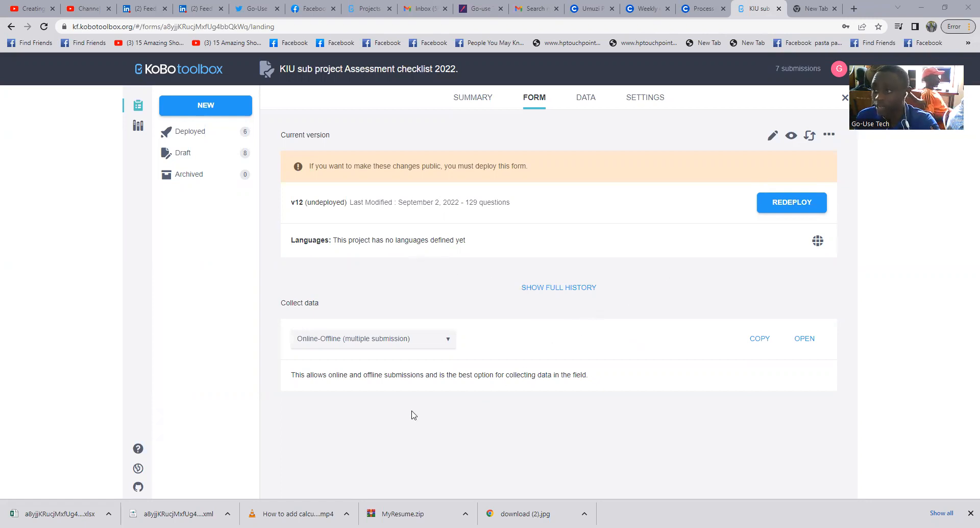
mouse_move(288, 401)
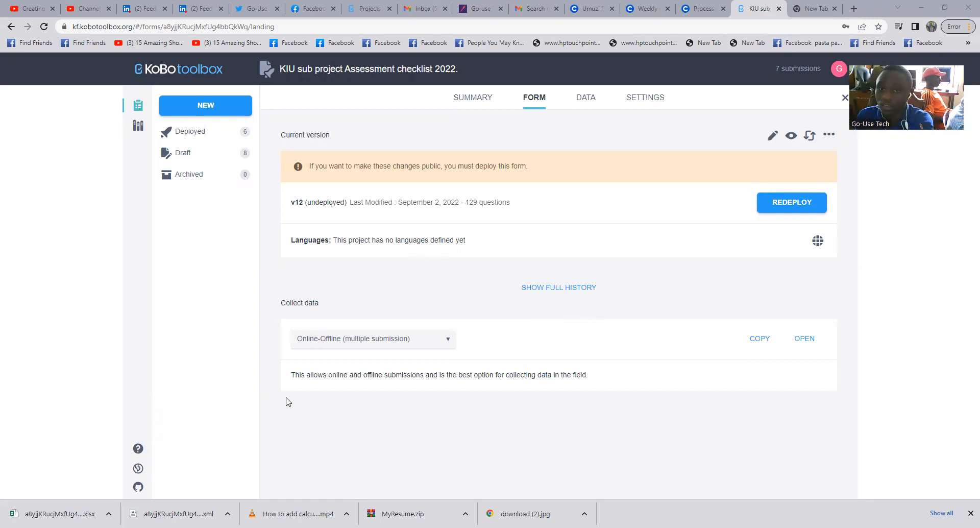
Step: Start a new project and choose 'Upload an XLSForm' as its source
click(206, 105)
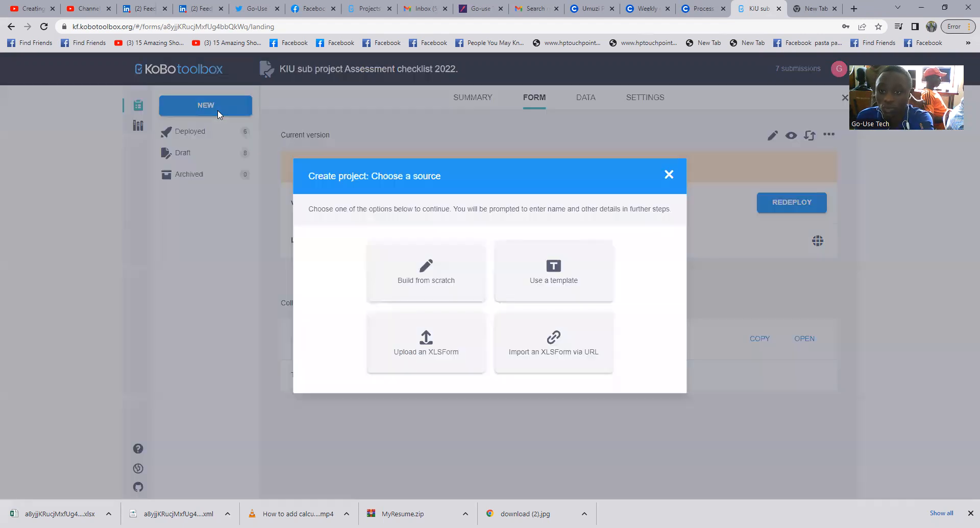
key(ctrl+plus)
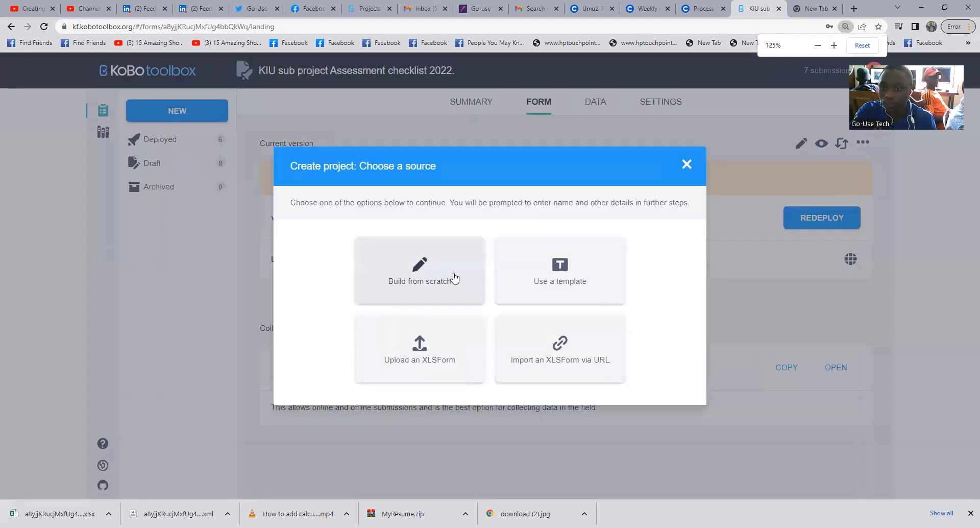
click(834, 45)
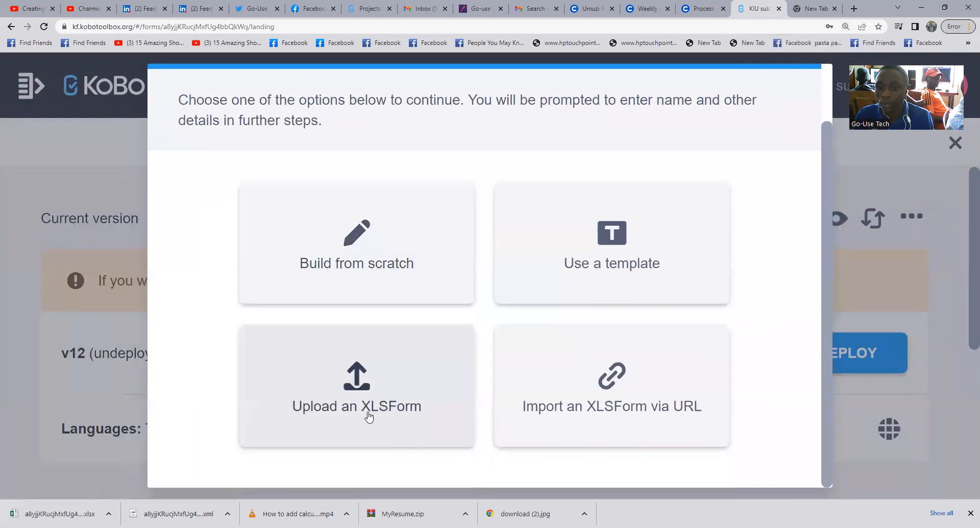
mouse_move(344, 395)
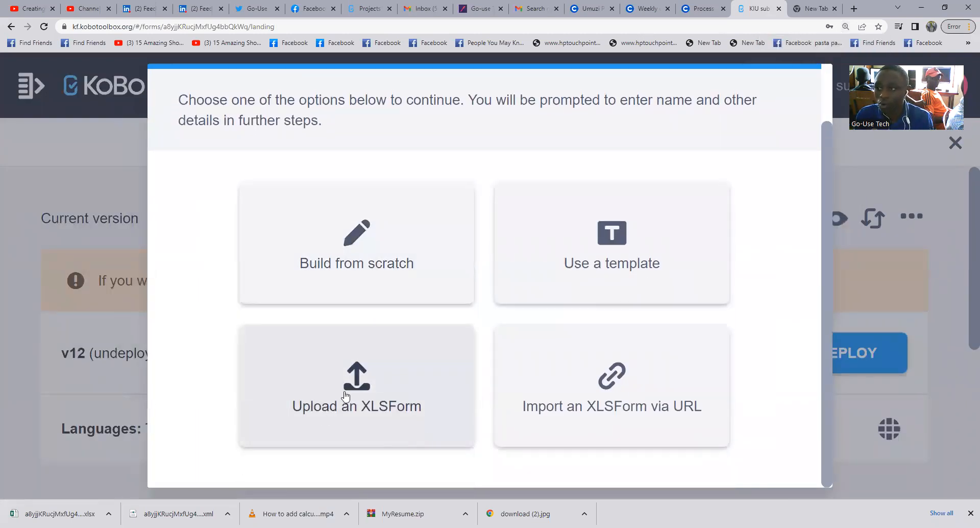
click(356, 385)
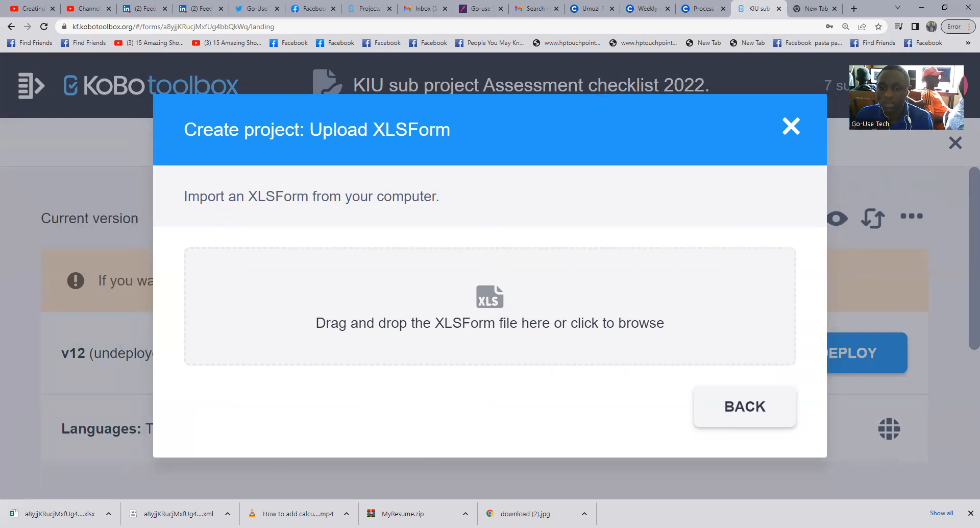
Step: Pick the 'go-use tech pdm 2022' Excel file from the Desktop as the XLSForm
click(489, 322)
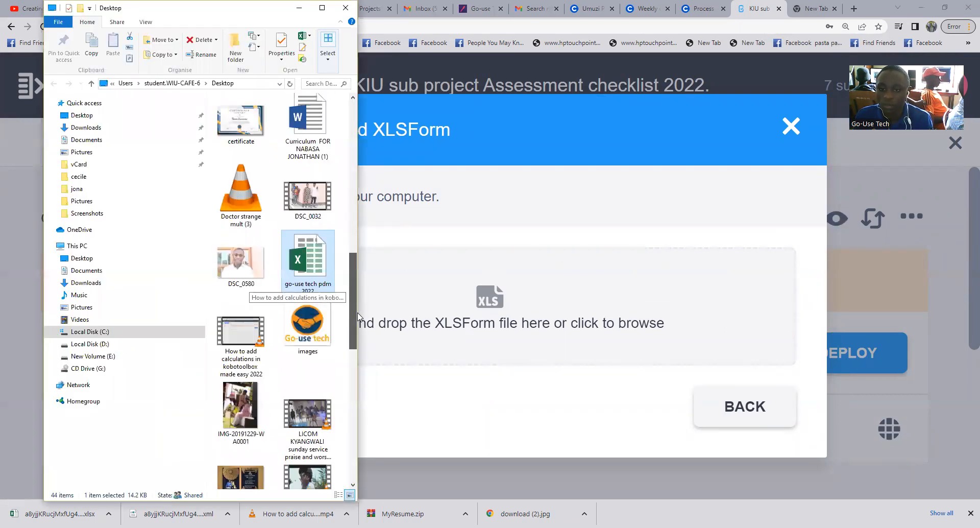
scroll(up, 3)
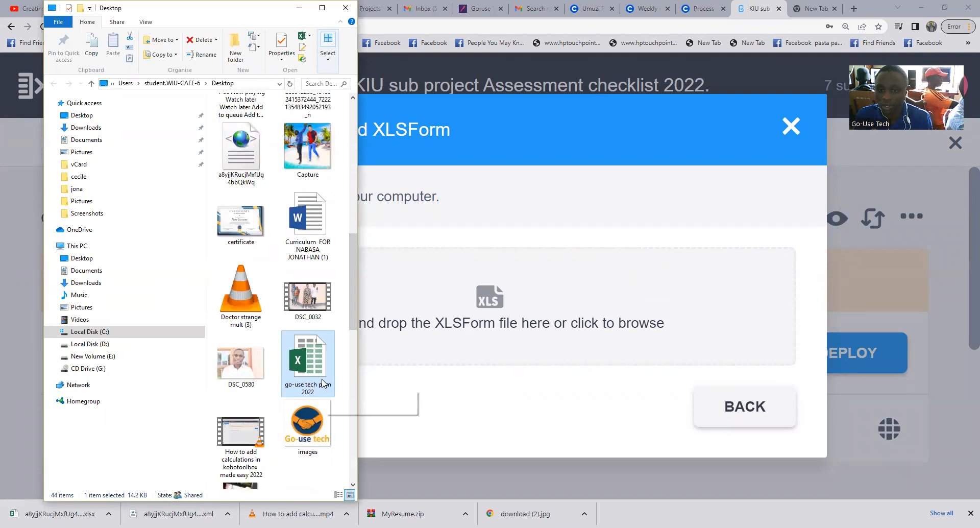
mouse_move(321, 378)
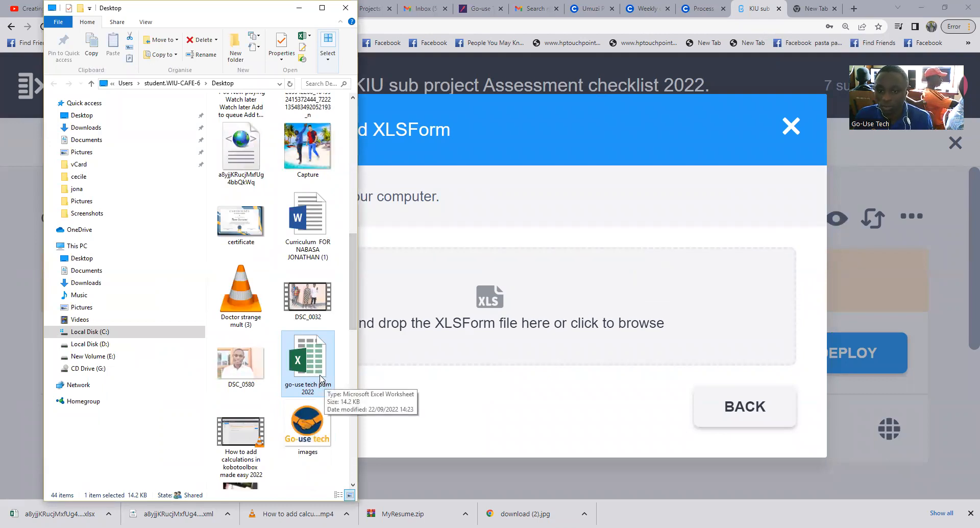
mouse_move(451, 323)
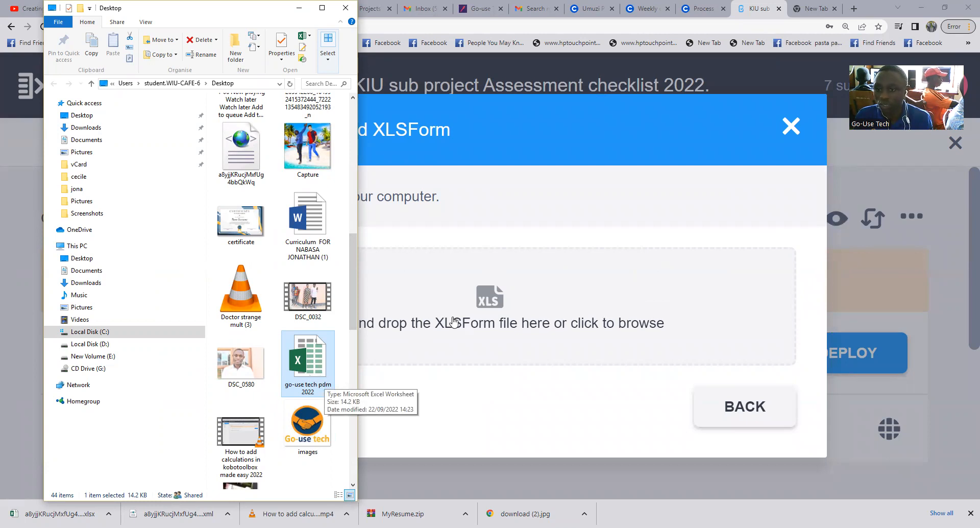
double_click(307, 357)
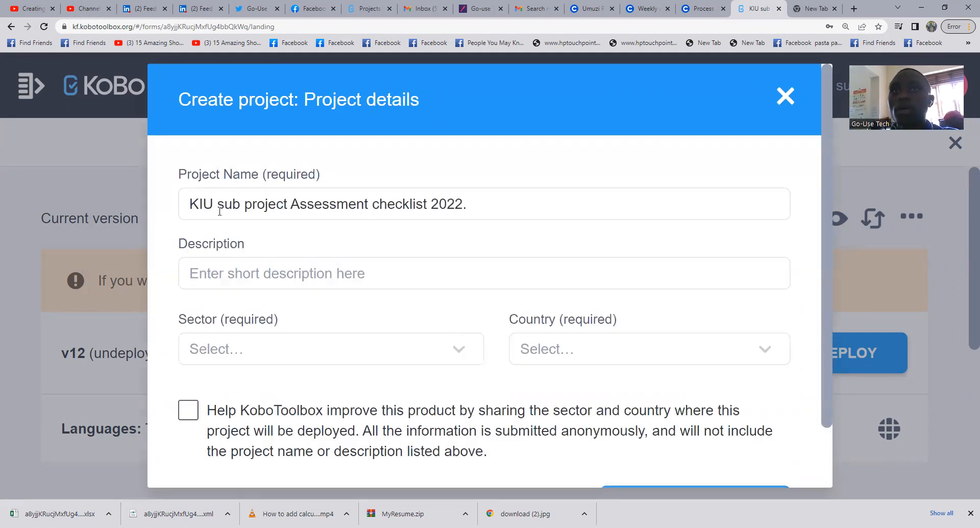
Step: Replace the prefilled KIU title so the Project Name reads 'go -use techpdm 2022.'
double_click(202, 205)
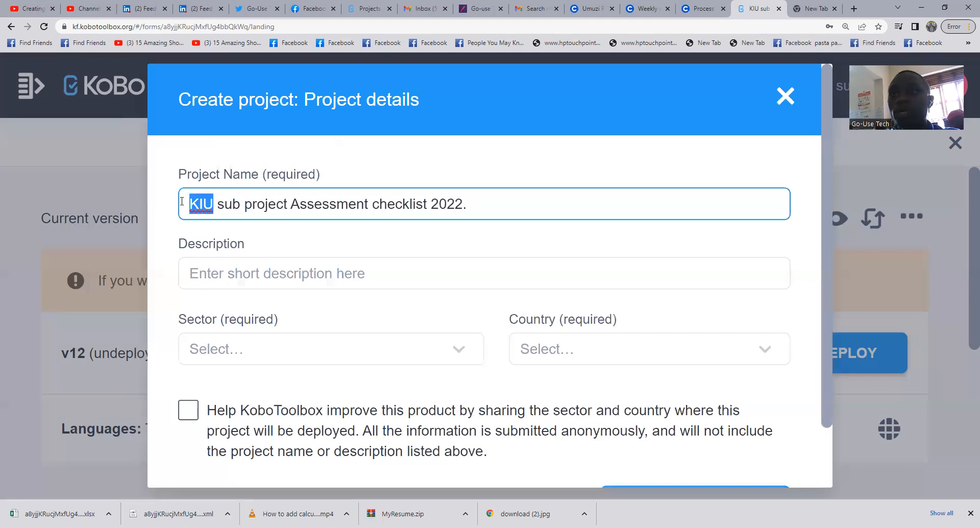
scroll(down, 3)
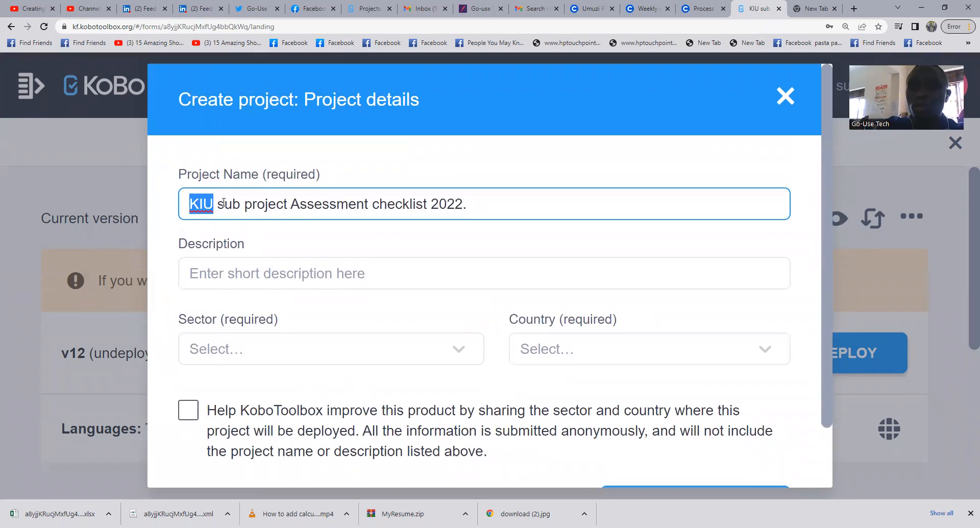
text(go)
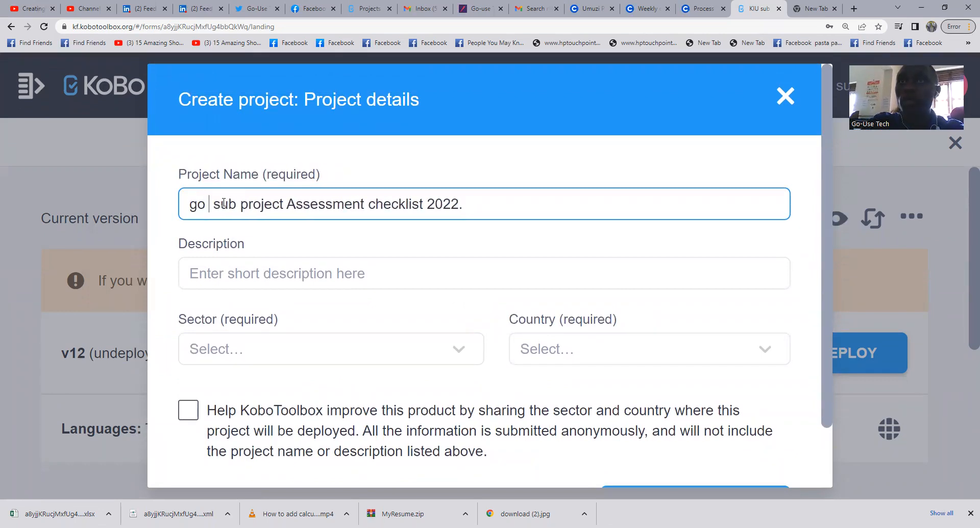
text(-u)
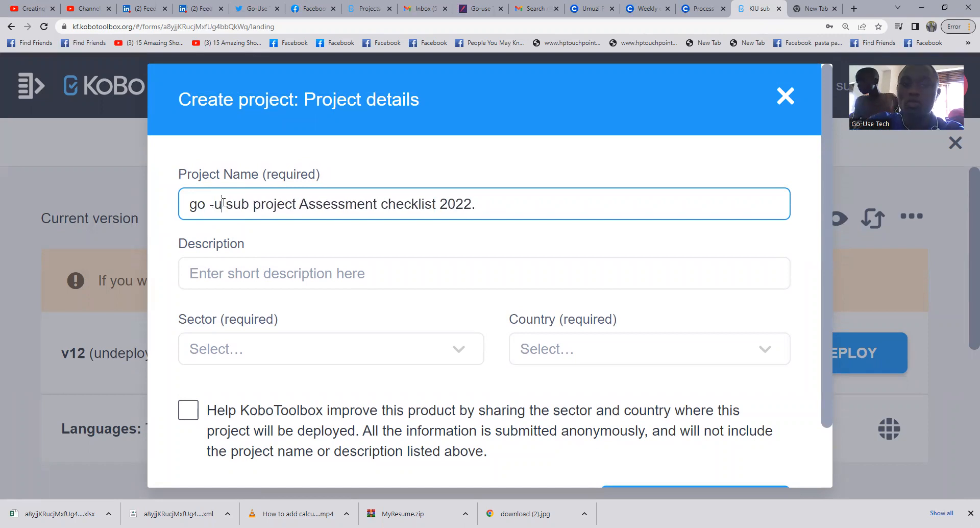
text(use te)
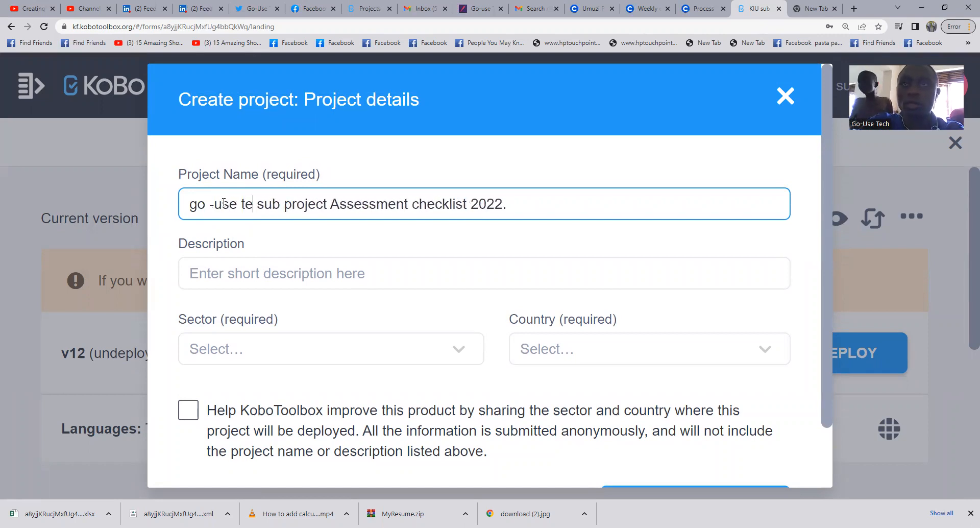
text(ch)
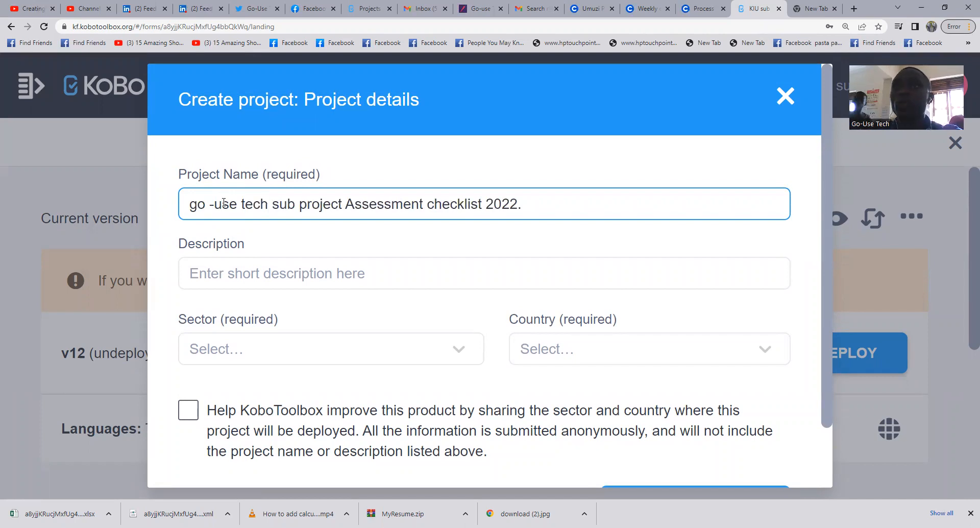
text(p)
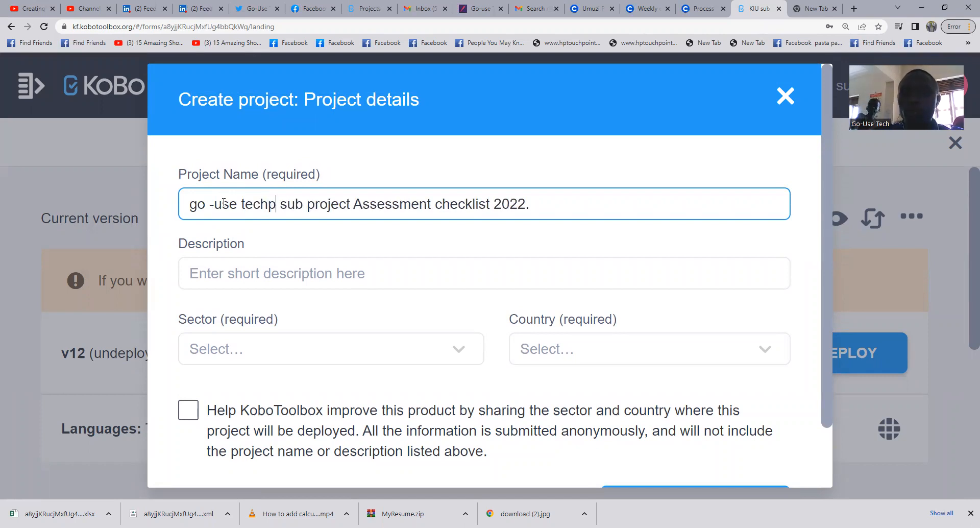
text(dm)
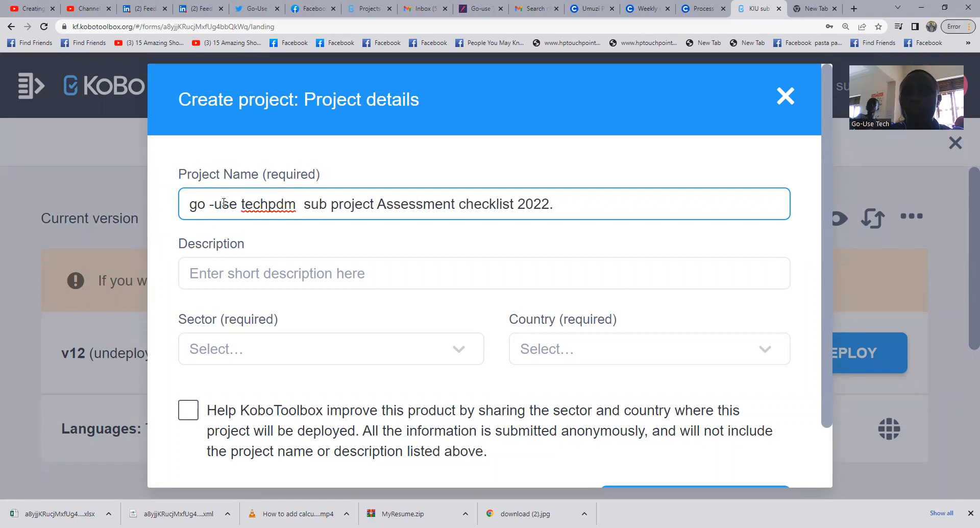
text(2022)
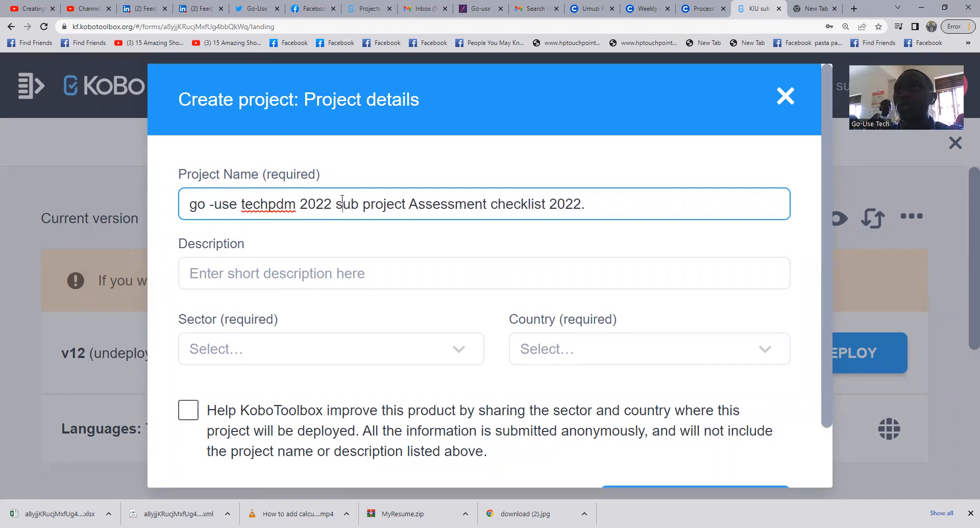
drag(343, 205, 541, 204)
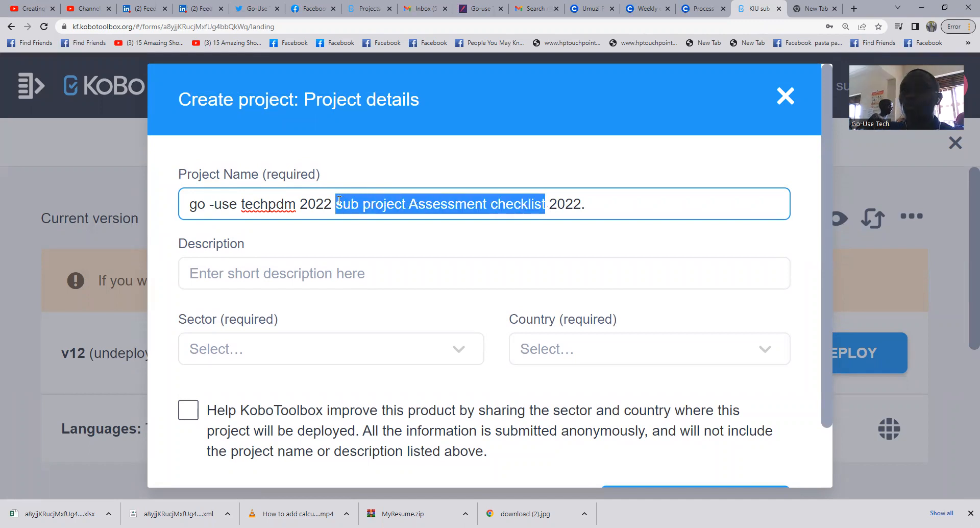
key(Delete)
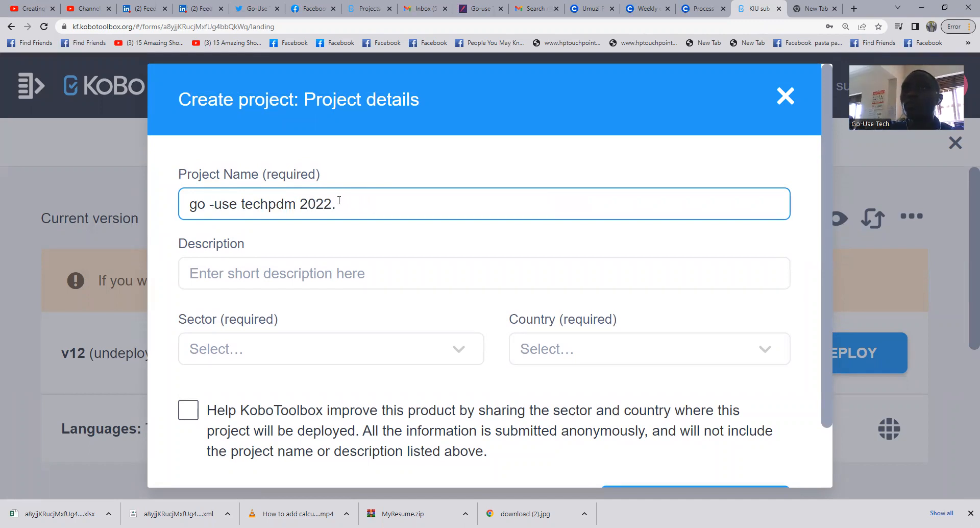
click(483, 274)
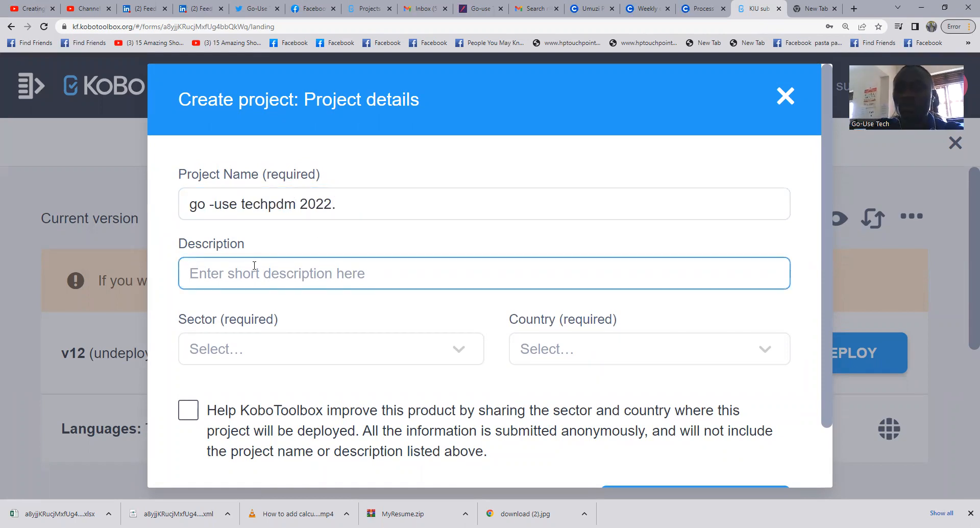
Step: Enter description 'pdm 2022', sector Private and country Uganda
text(pdm 2)
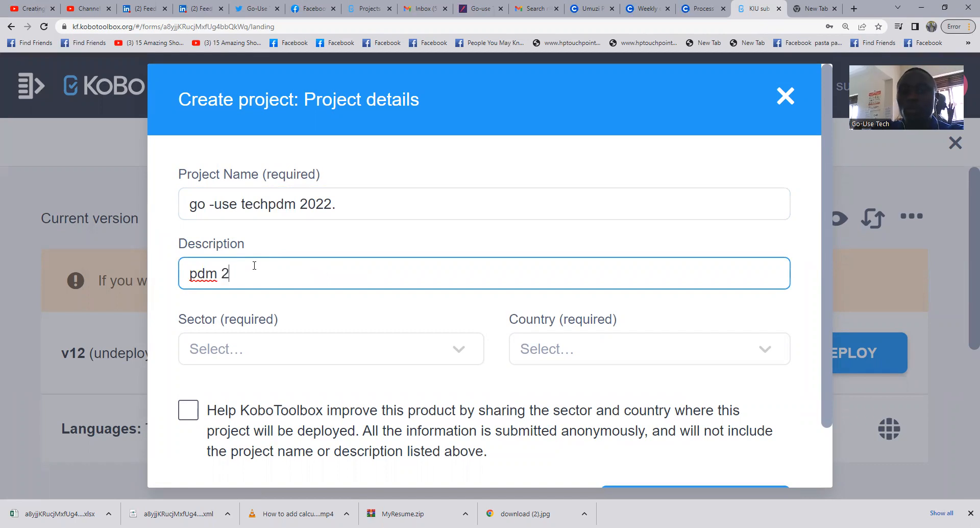
text(022)
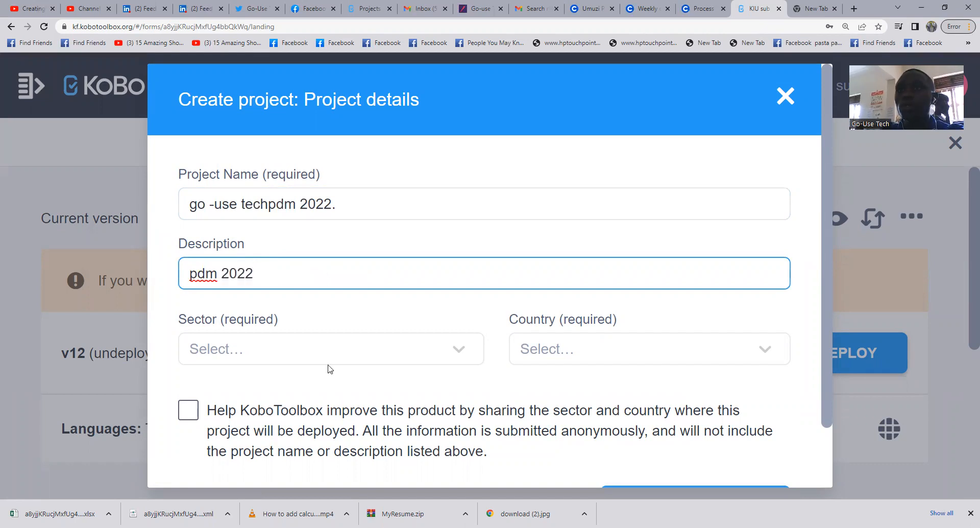
click(330, 348)
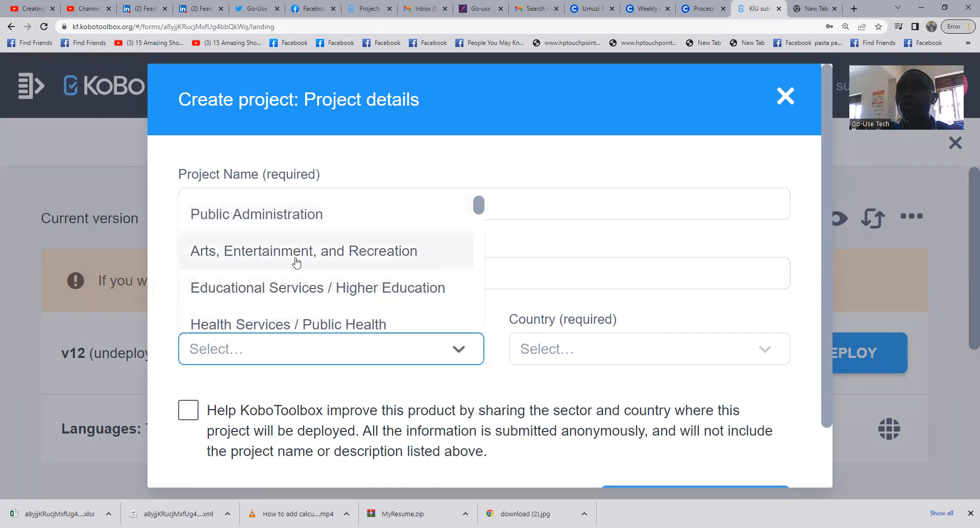
scroll(down, 3)
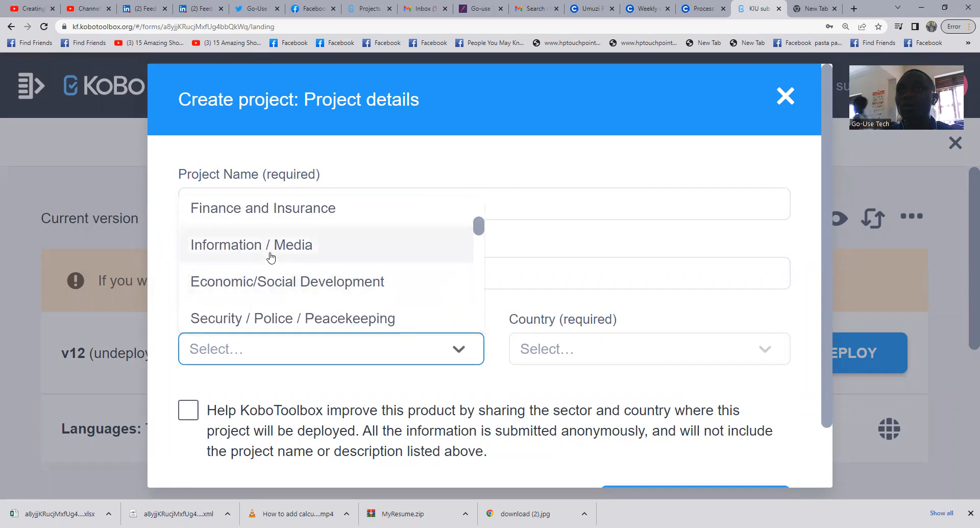
scroll(down, 3)
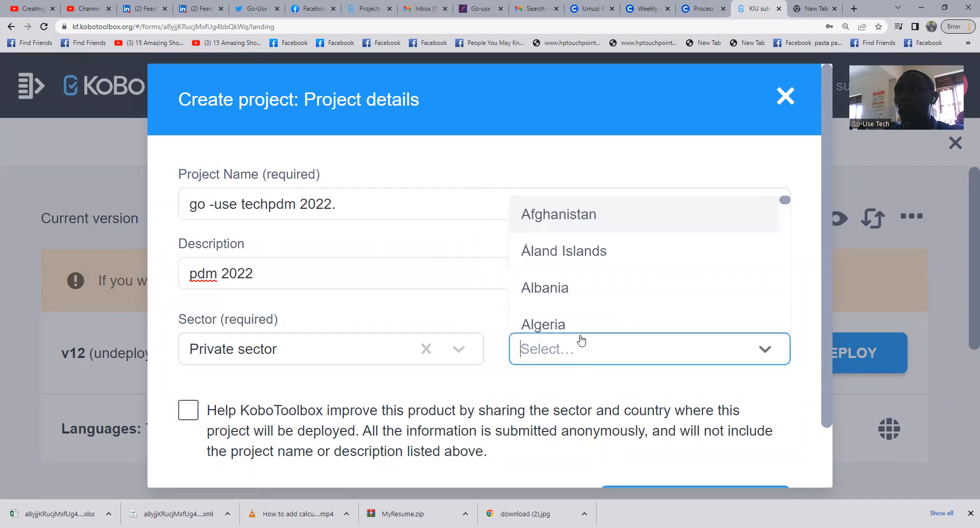
text(u)
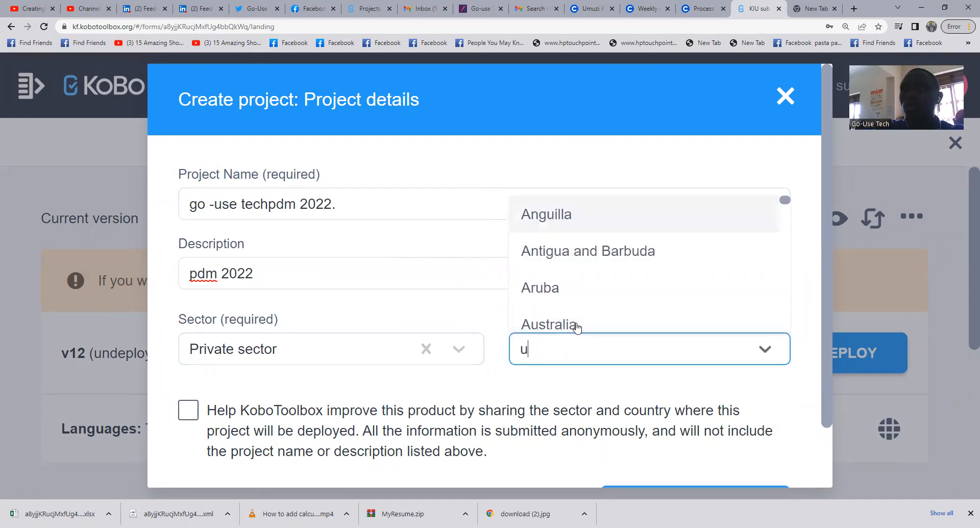
text(g)
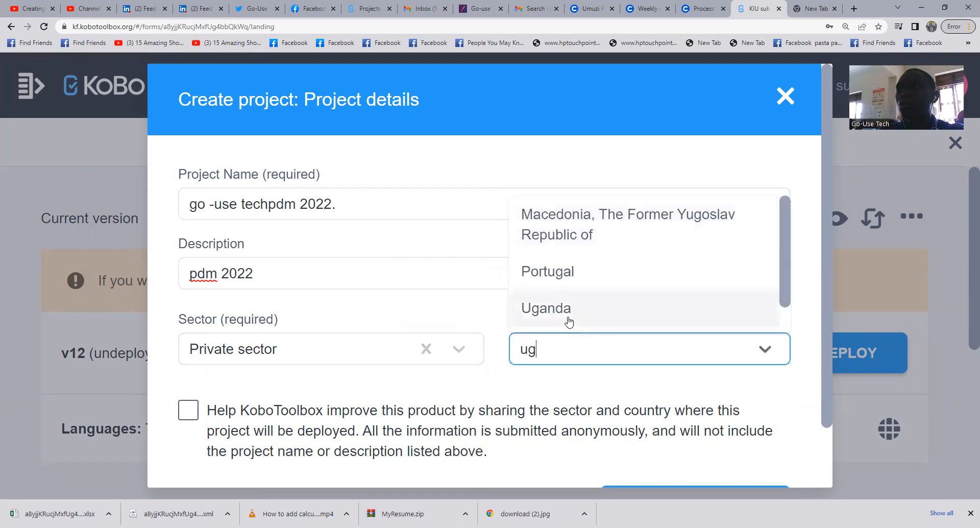
click(545, 307)
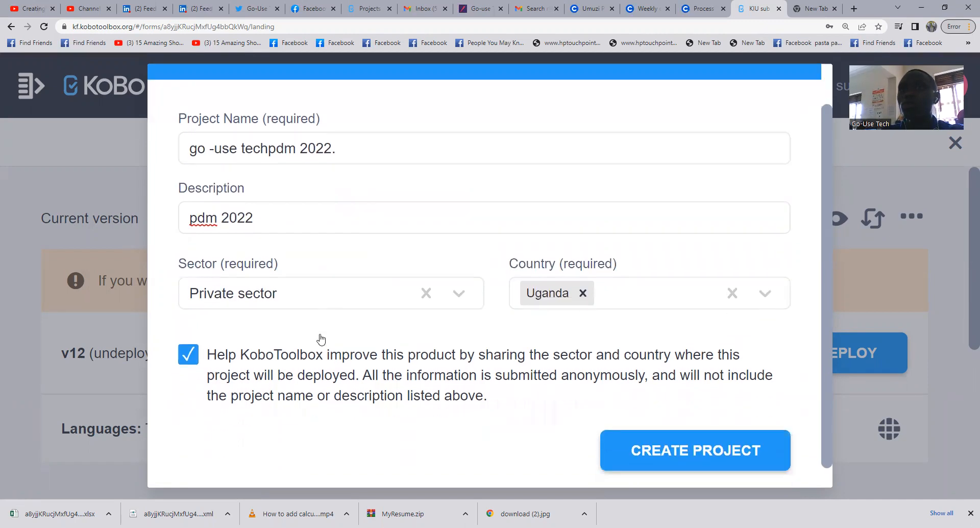
Step: Allow anonymous sharing of sector and country and create the project
click(694, 449)
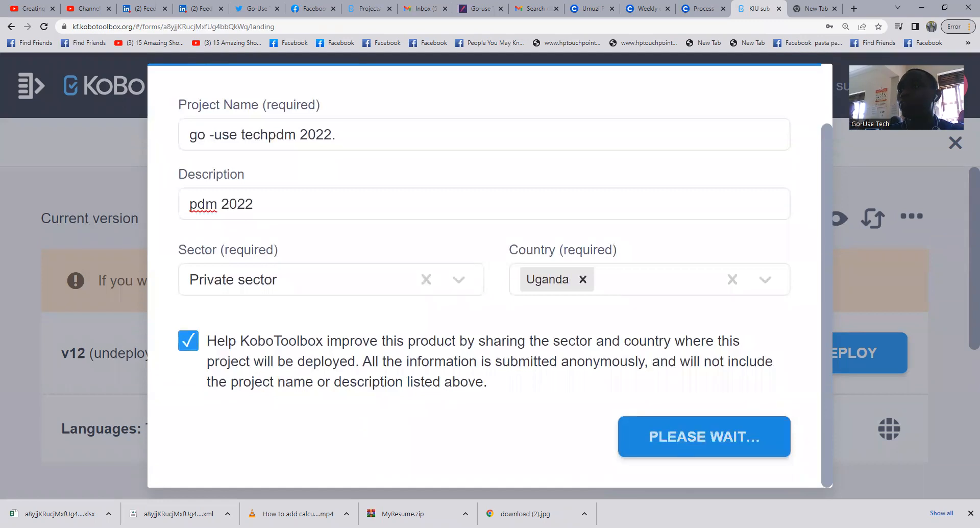
click(702, 437)
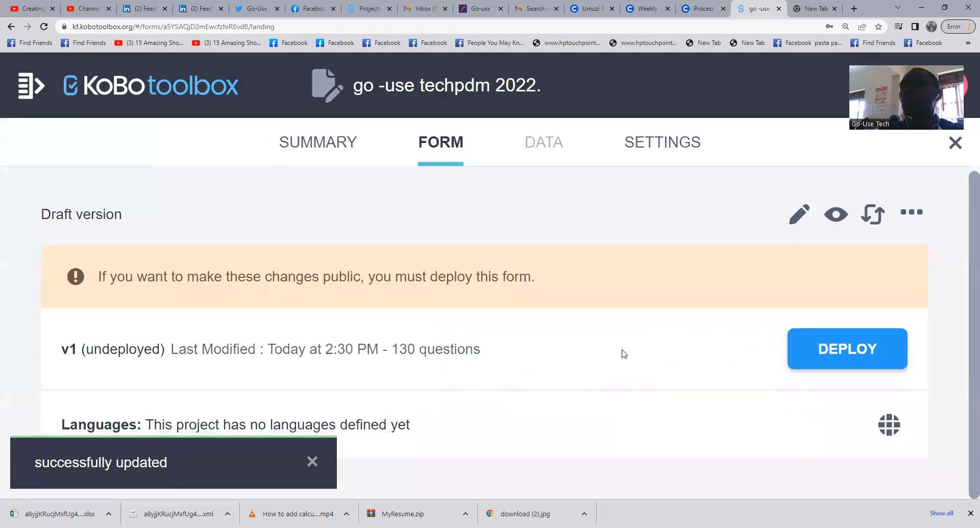
mouse_move(507, 162)
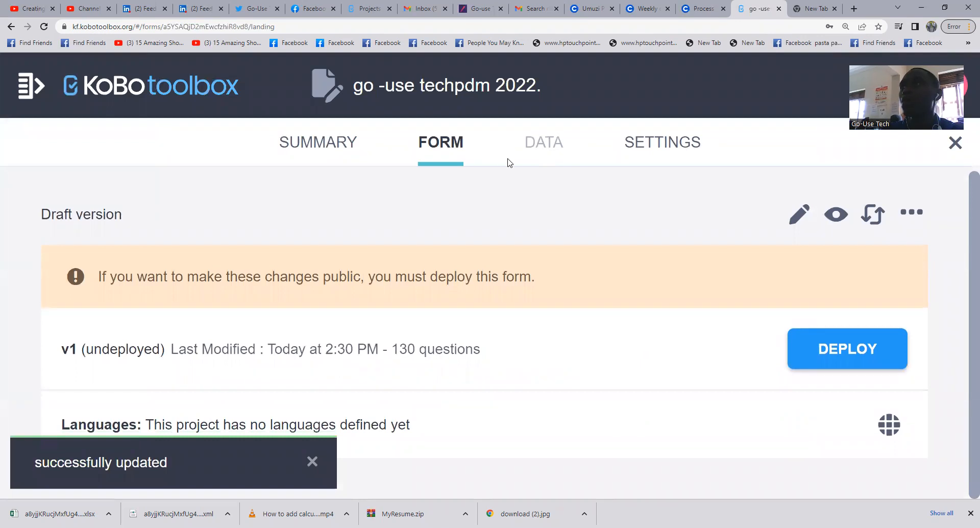
mouse_move(799, 213)
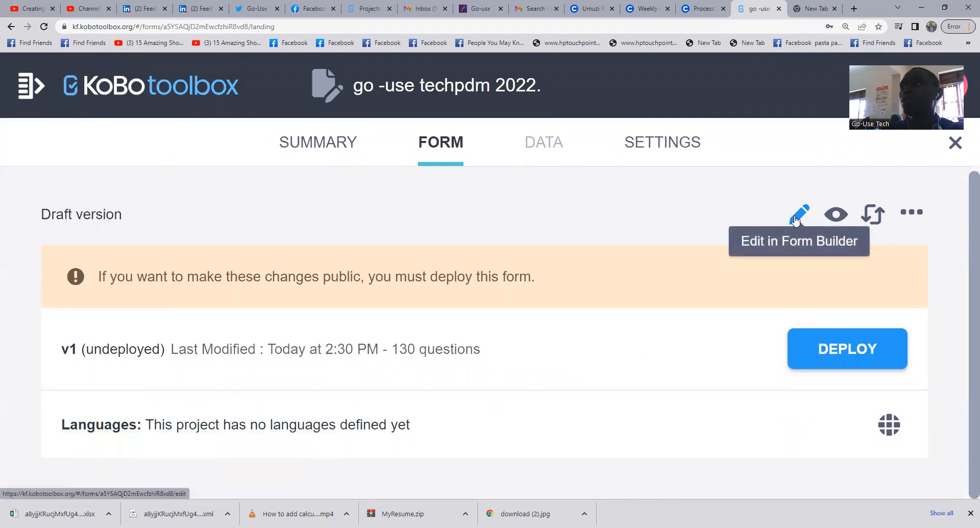
Step: Open the form in the Form Builder and look through the imported questions
click(800, 215)
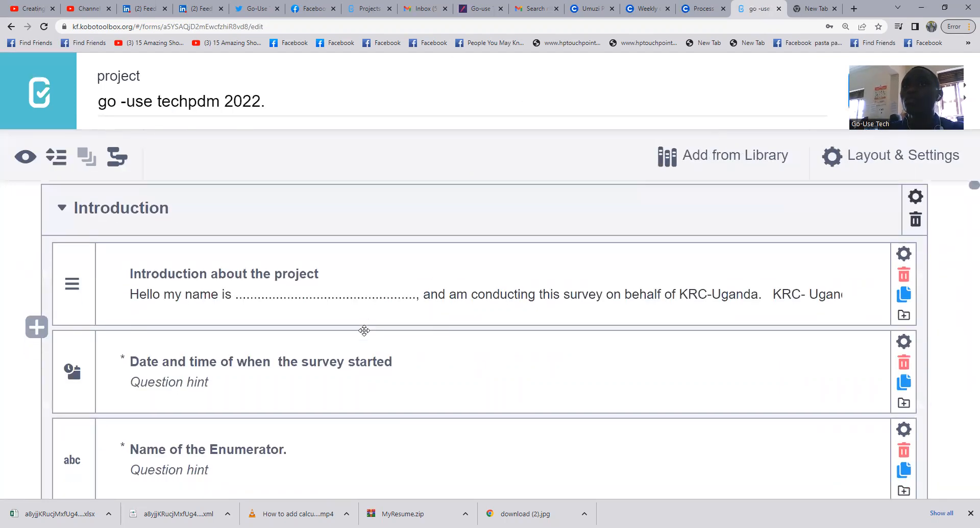
scroll(down, 3)
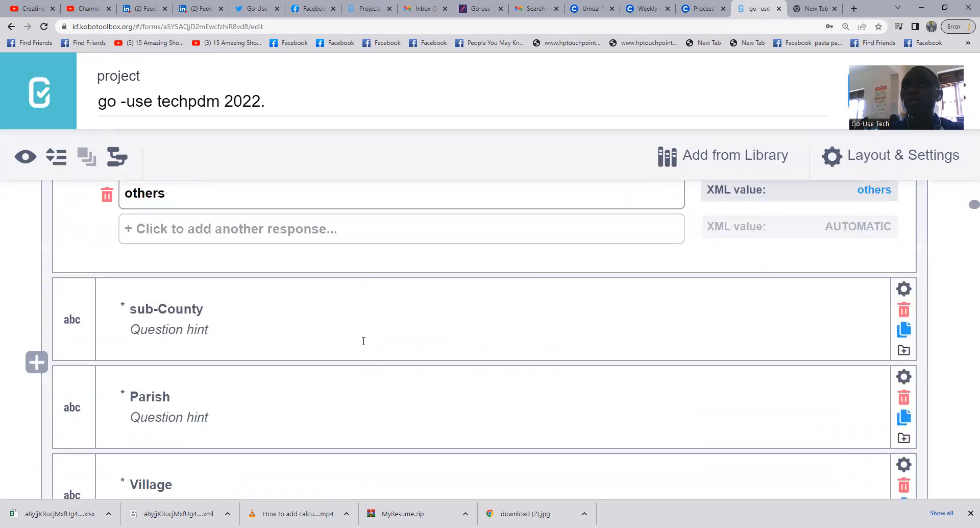
scroll(down, 3)
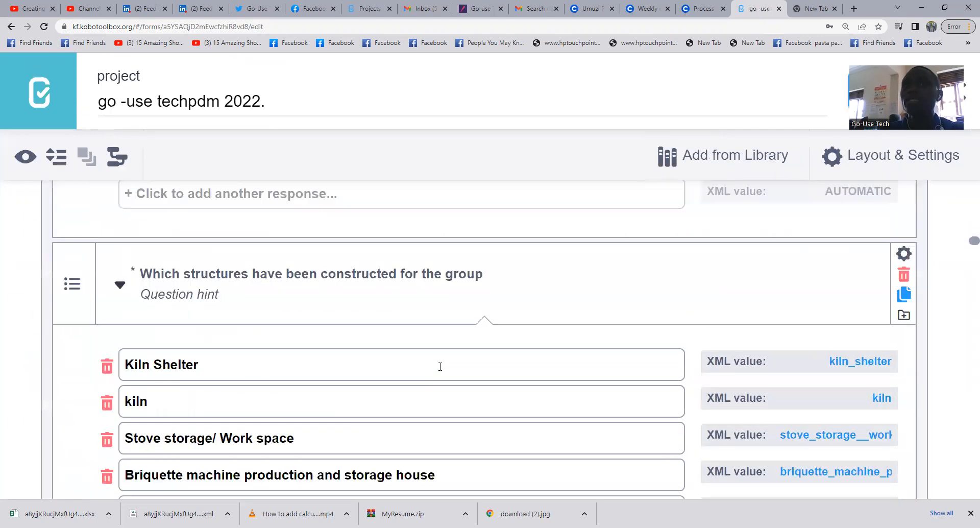
scroll(down, 3)
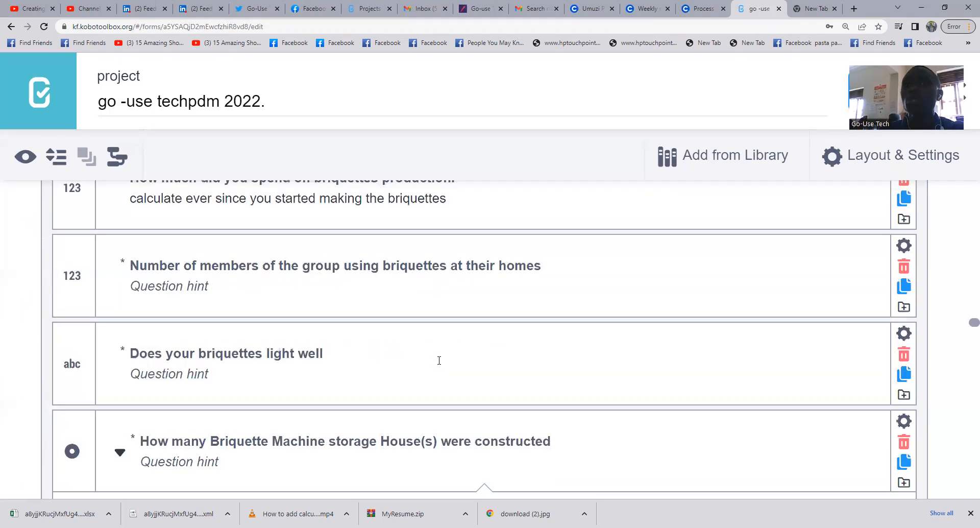
scroll(up, 3)
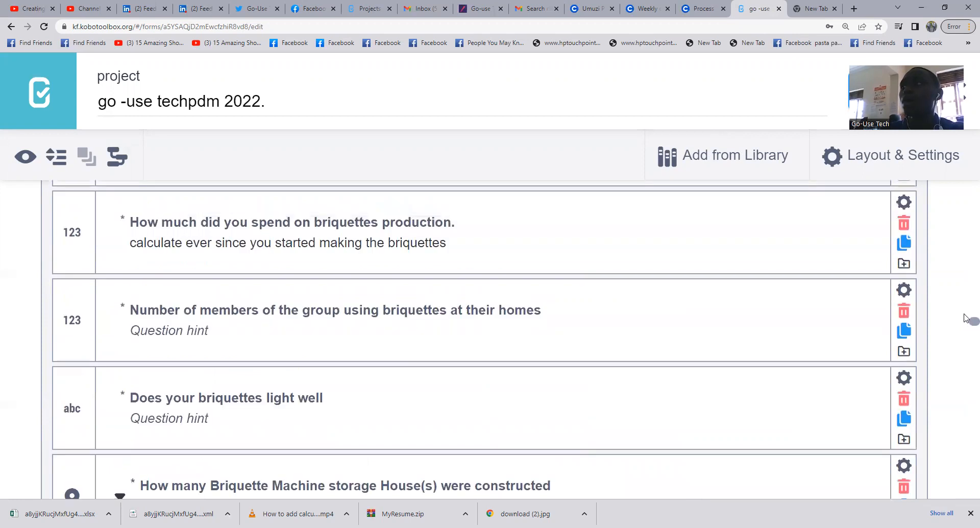
scroll(up, 3)
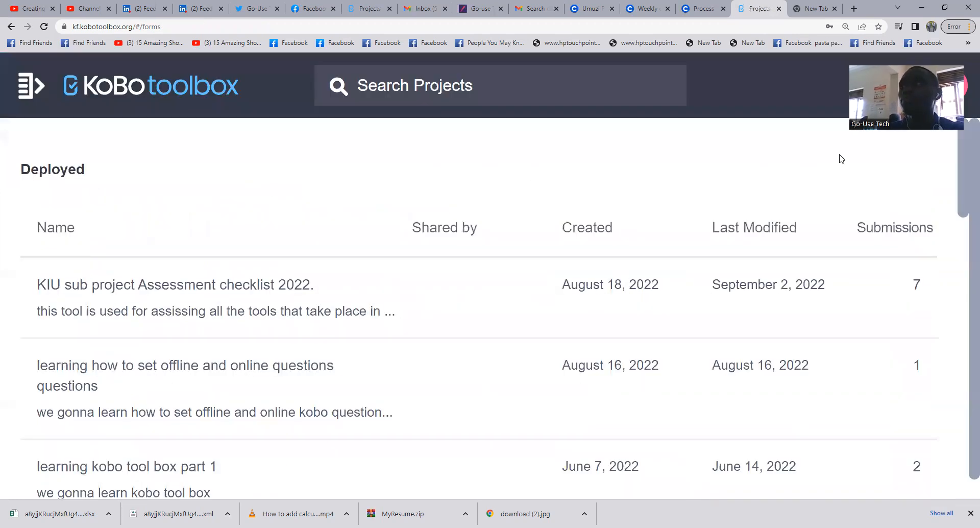
mouse_move(621, 36)
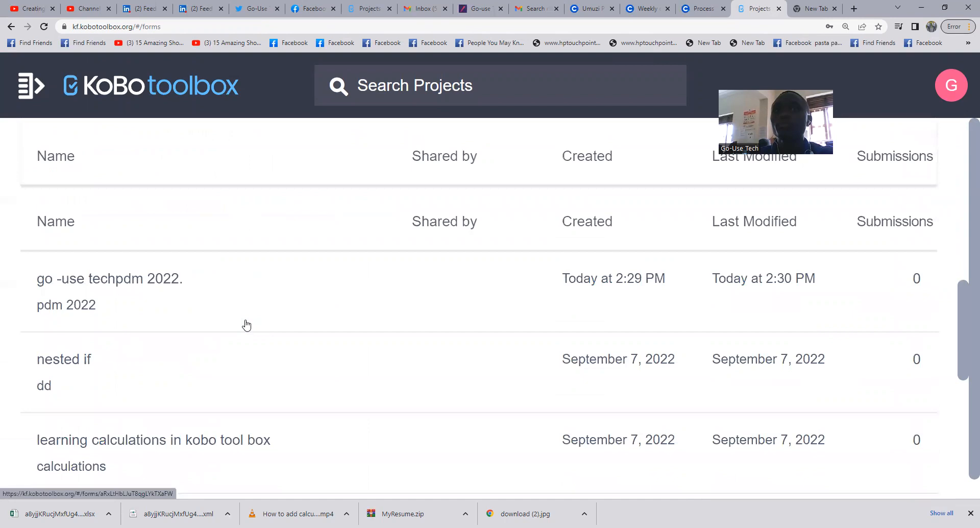
Step: Scroll through the Introduction questions of the reopened form
scroll(down, 3)
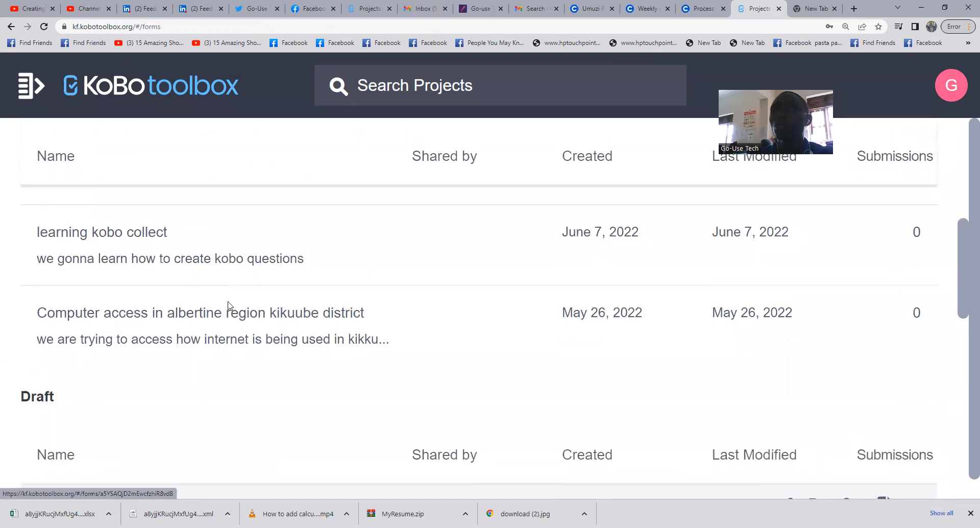
scroll(up, 3)
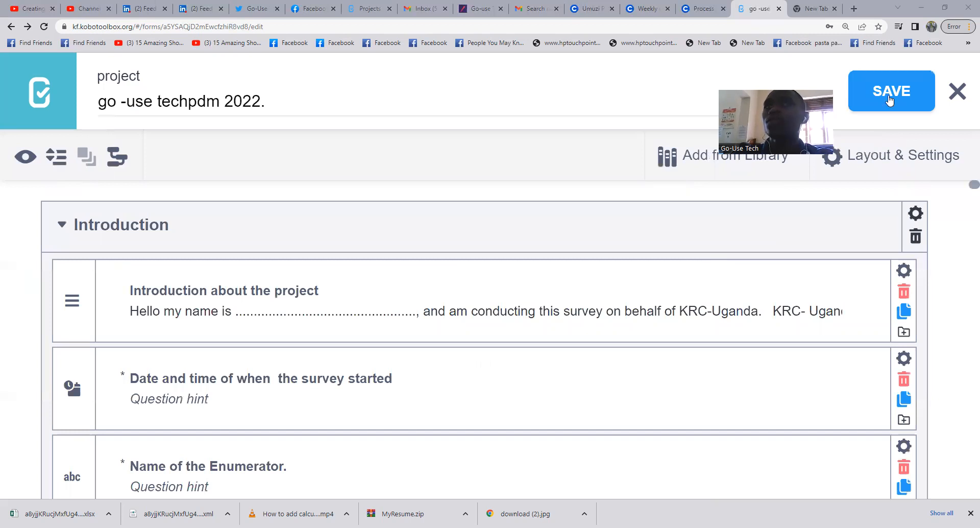
Step: Save the 'go -use techpdm 2022.' form and return to the project list
click(890, 91)
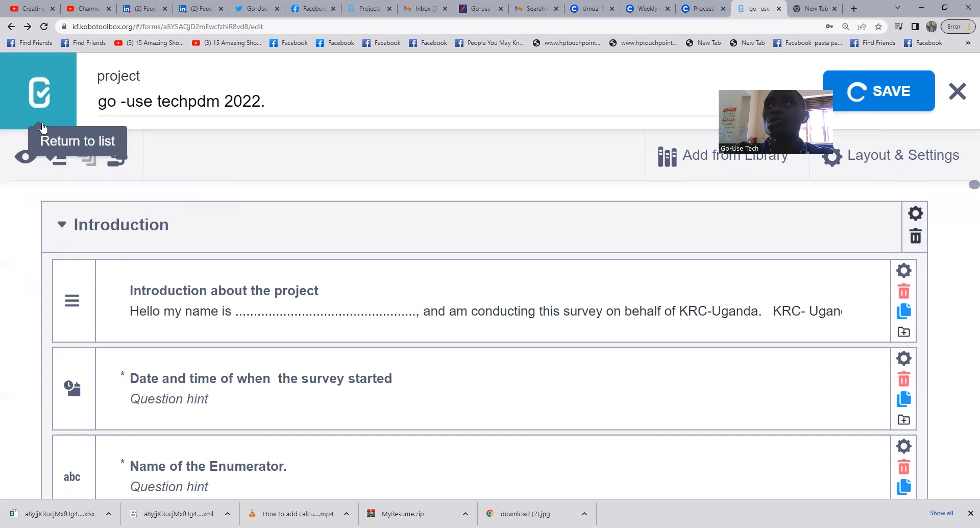
scroll(down, 3)
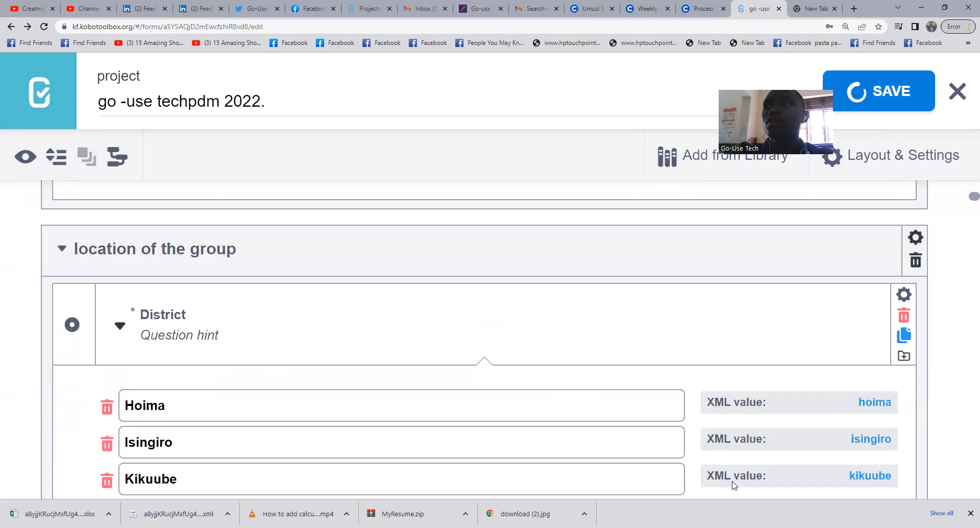
scroll(down, 3)
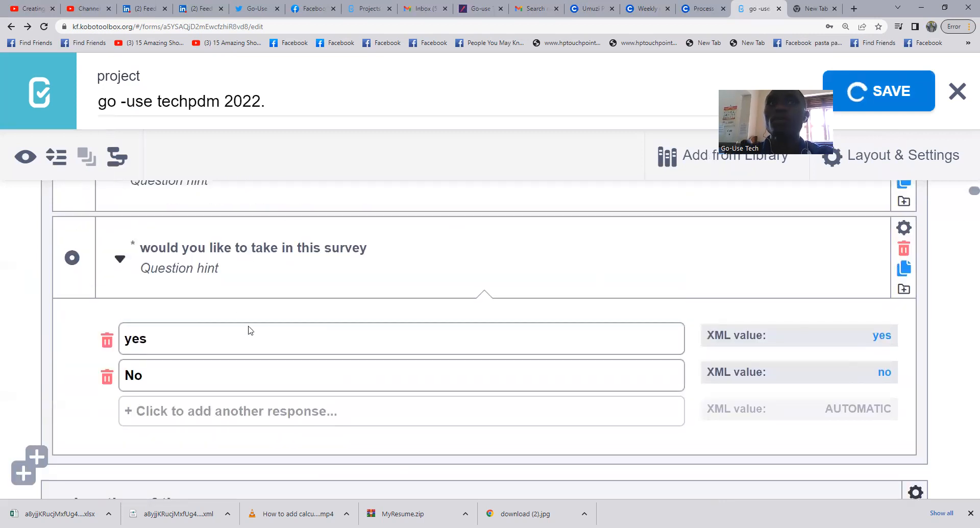
scroll(down, 3)
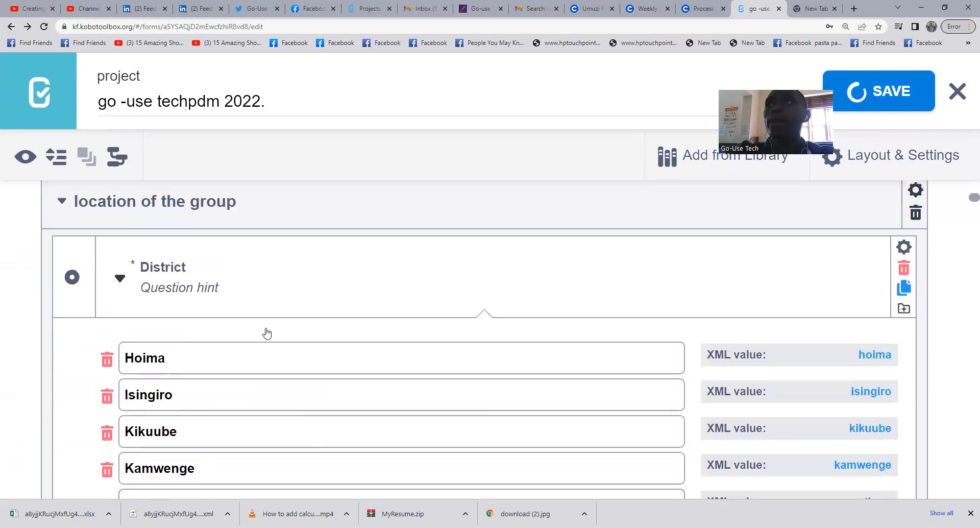
scroll(down, 3)
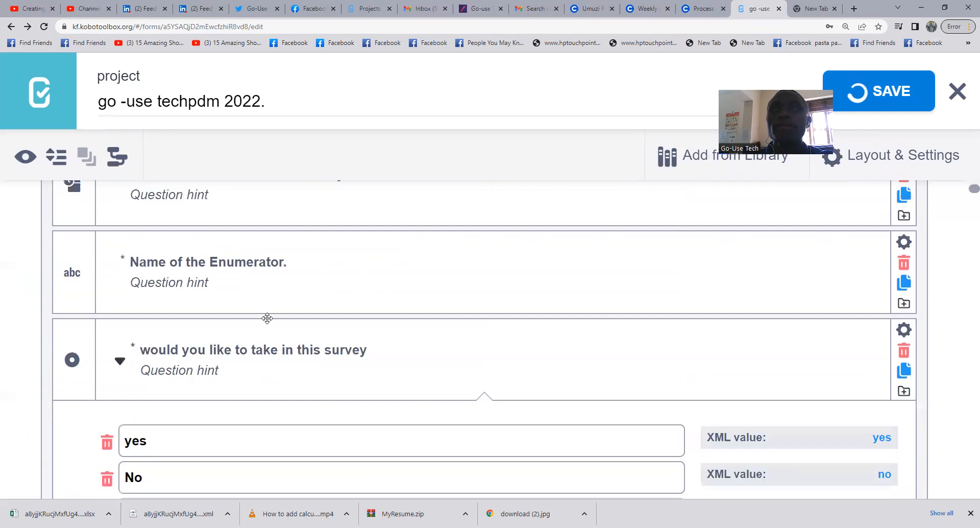
click(882, 91)
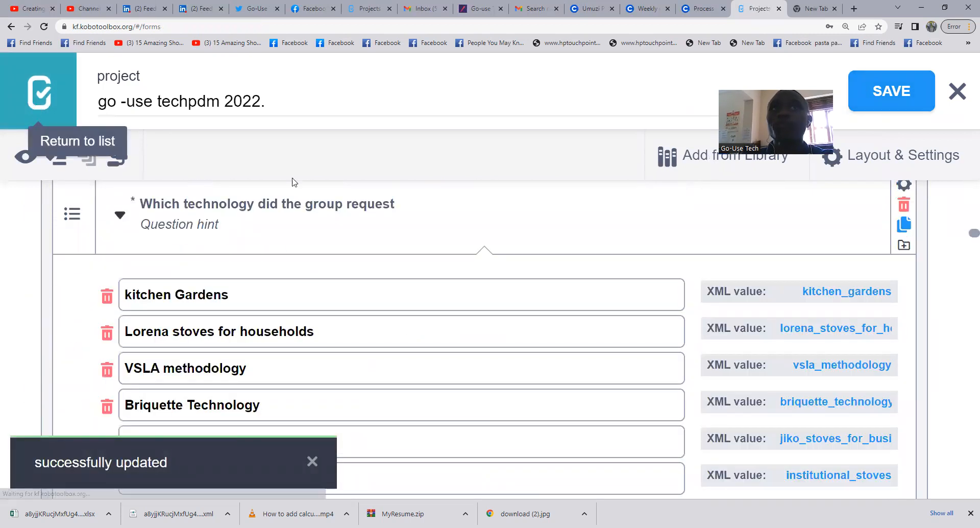
Step: Open the 'KIU sub project Assessment checklist 2022.' summary from Deployed projects
click(78, 141)
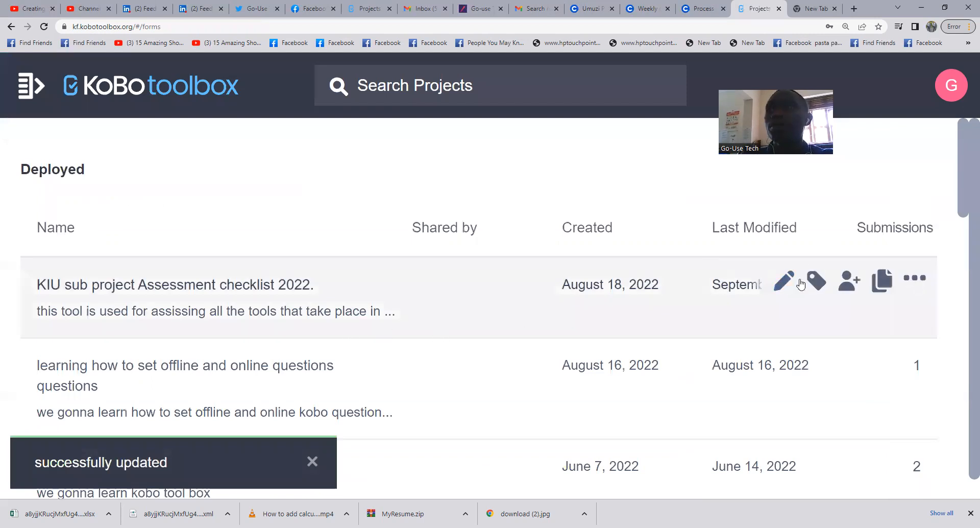
mouse_move(406, 297)
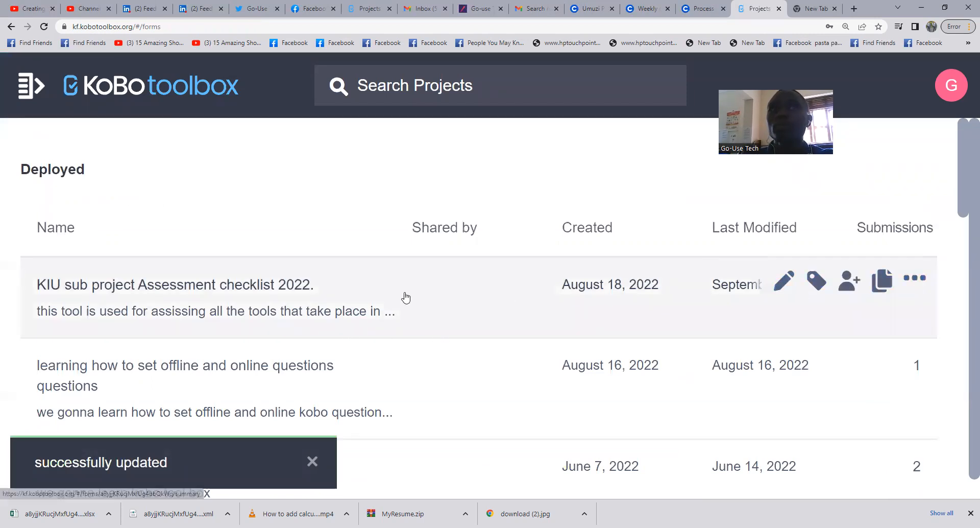
click(174, 284)
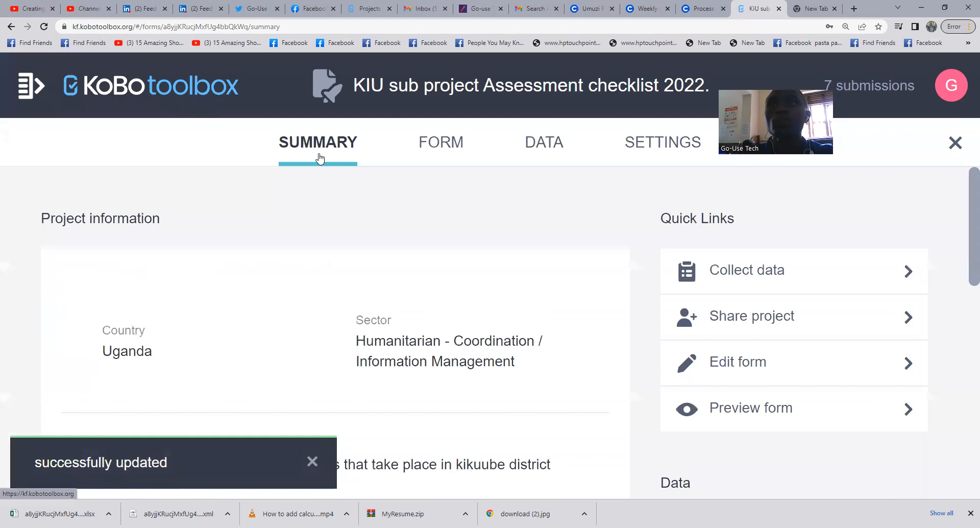
scroll(down, 3)
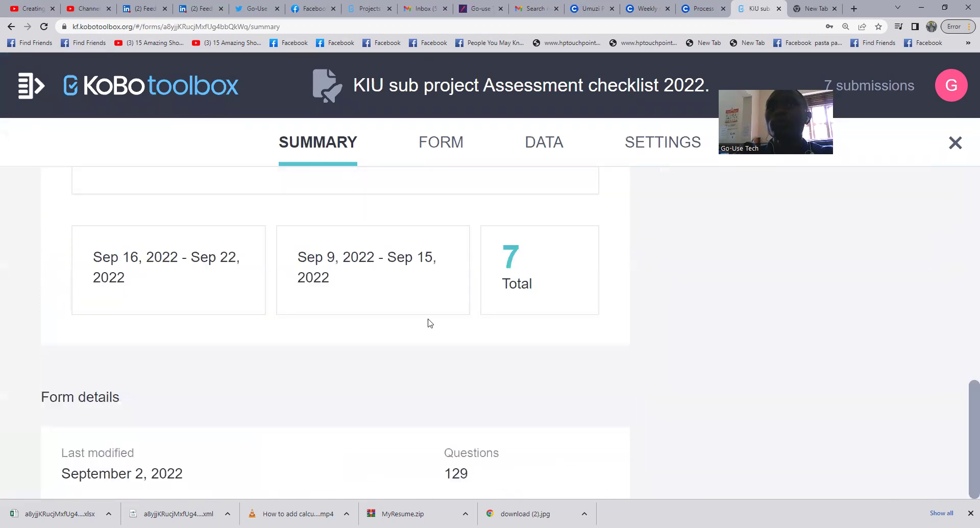
scroll(up, 3)
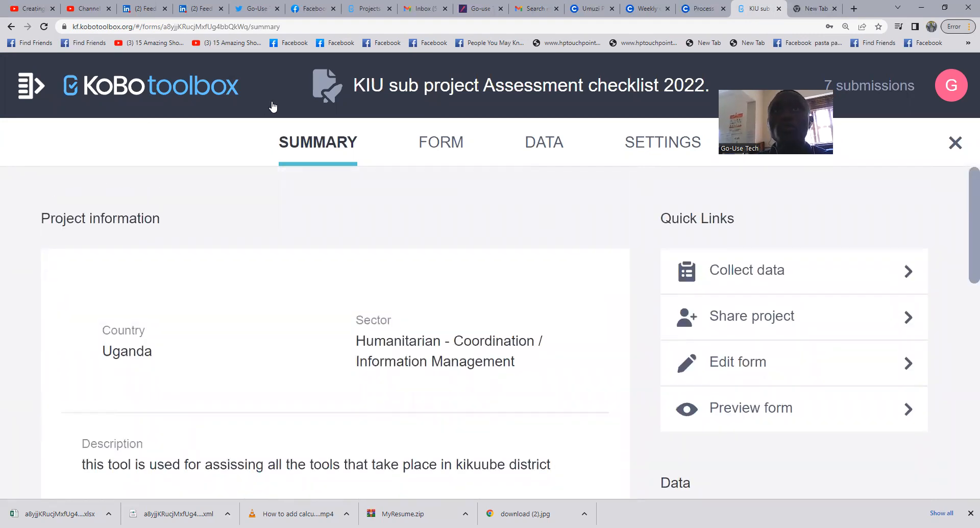
mouse_move(385, 301)
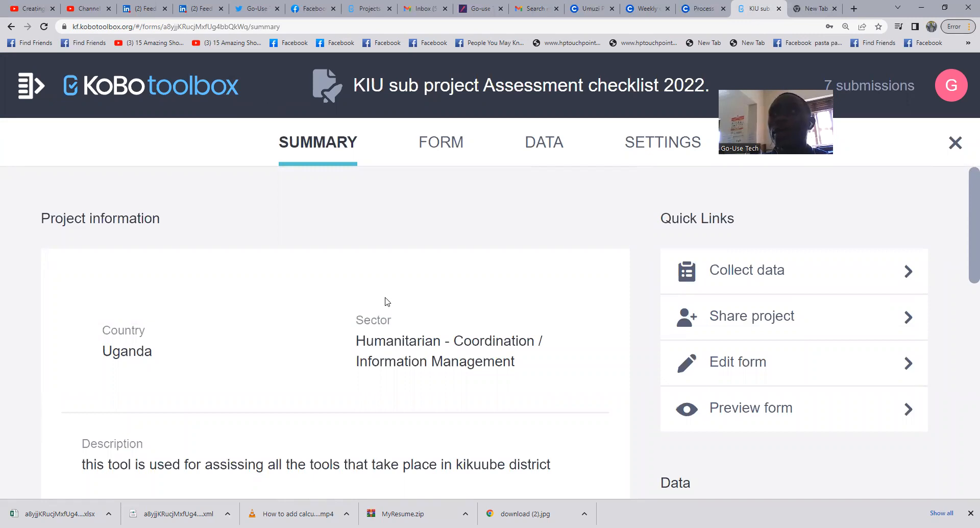
mouse_move(441, 152)
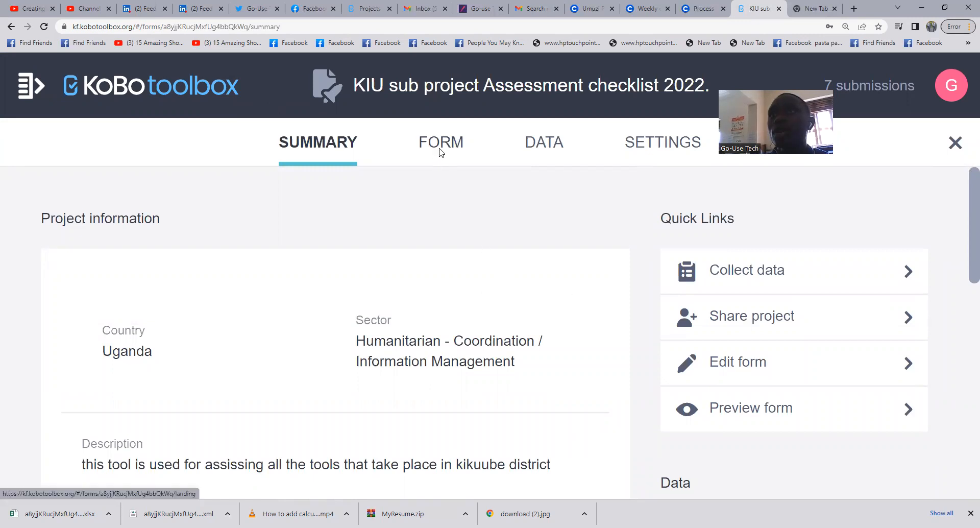
Step: View the project's FORM details, then its General settings: name, description, Humanitarian sector, Uganda
click(440, 142)
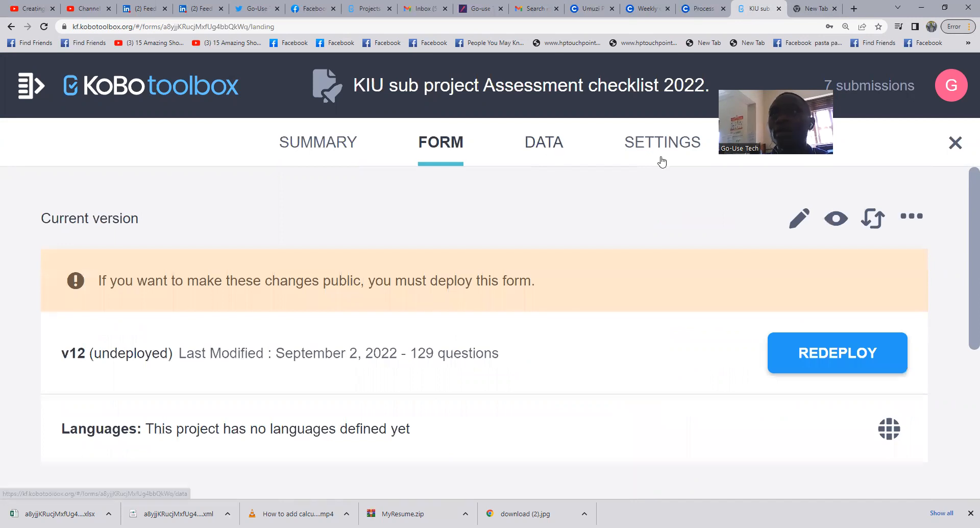
click(662, 142)
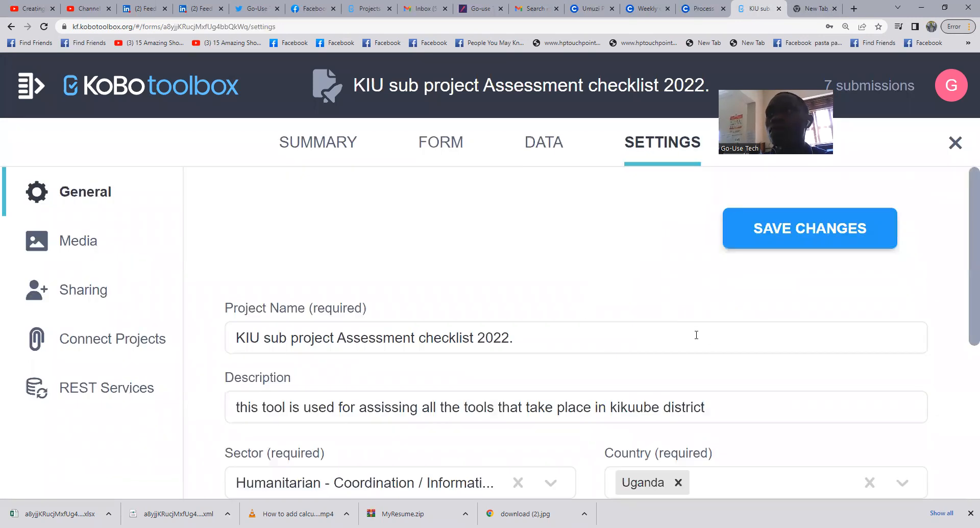
scroll(down, 3)
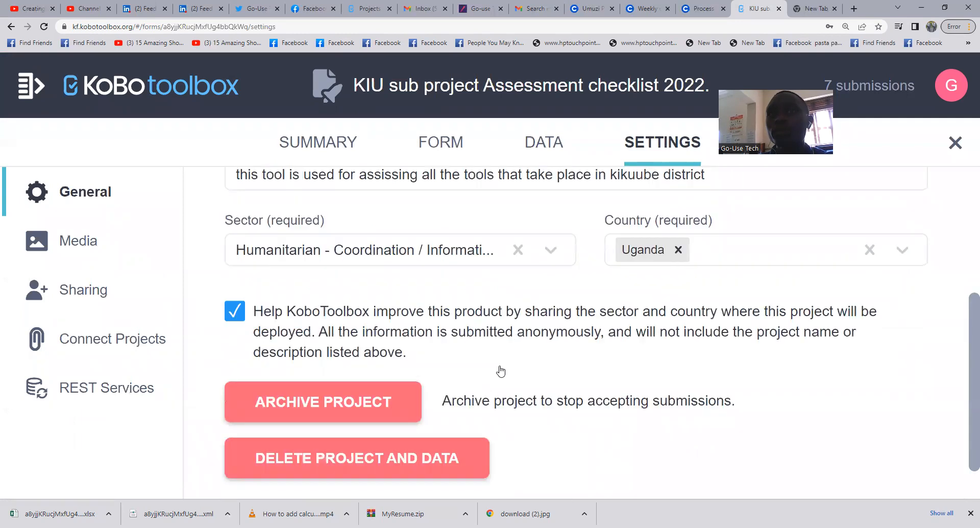
scroll(down, 3)
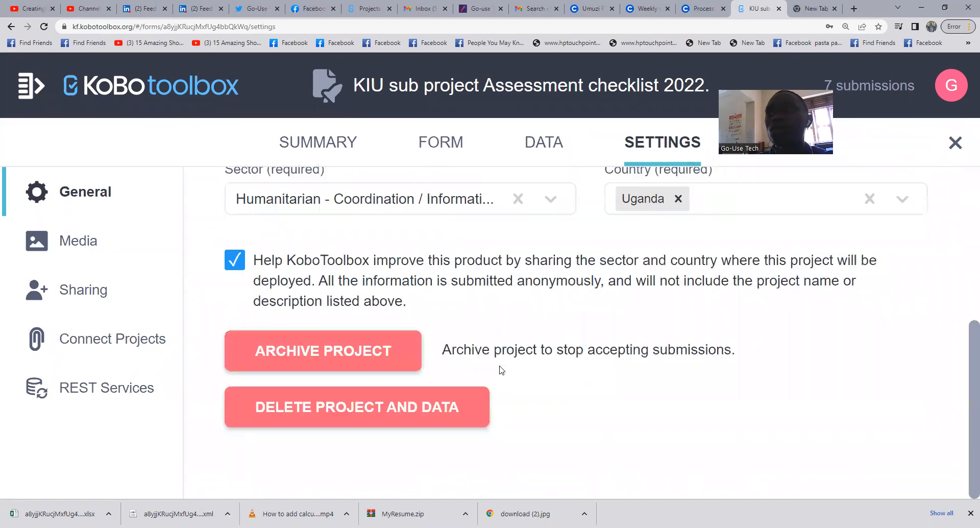
scroll(up, 3)
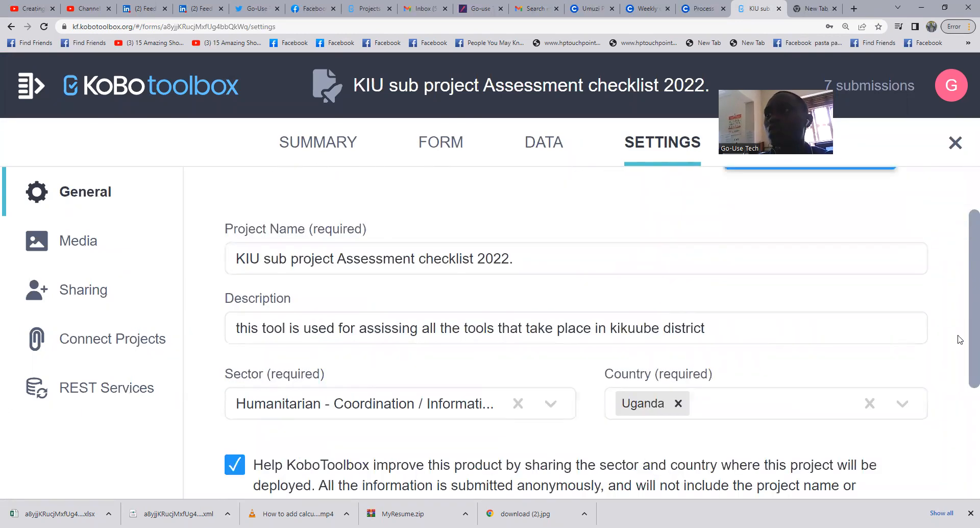
scroll(up, 3)
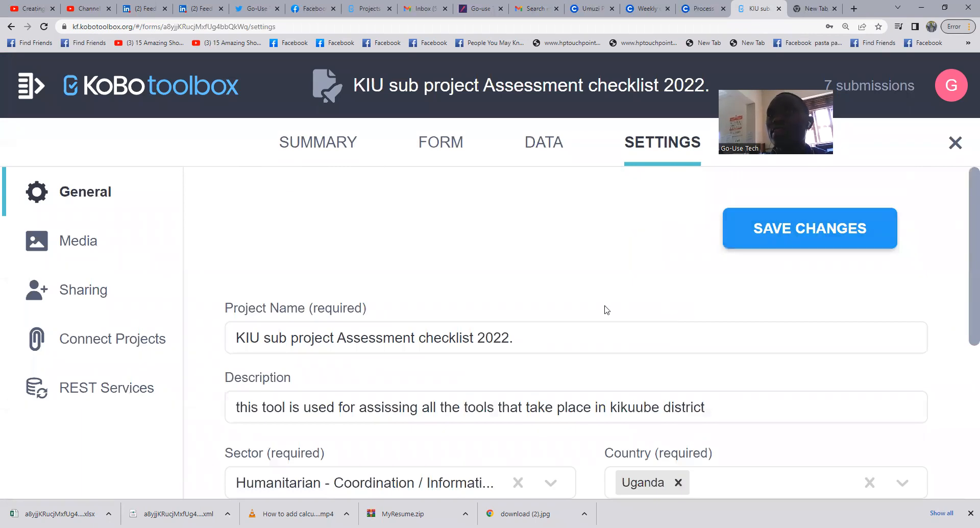
scroll(down, 3)
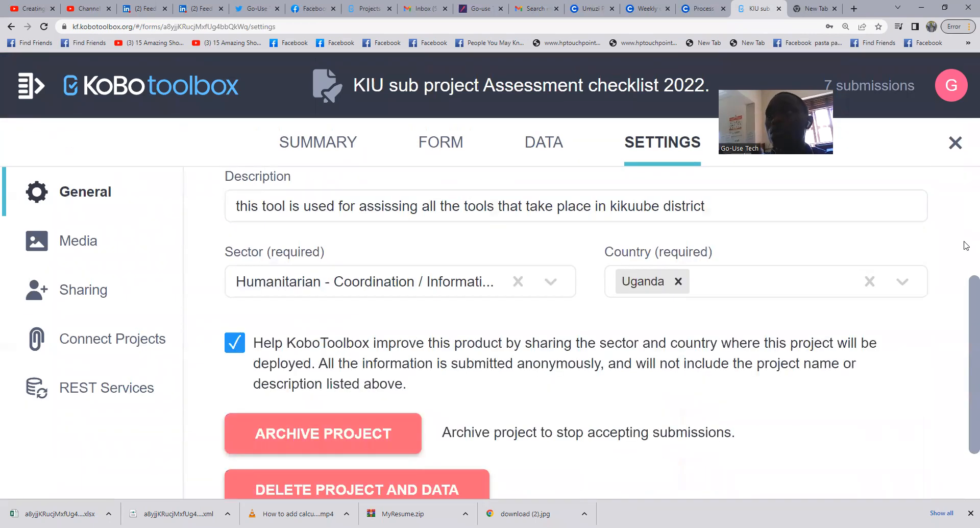
scroll(up, 3)
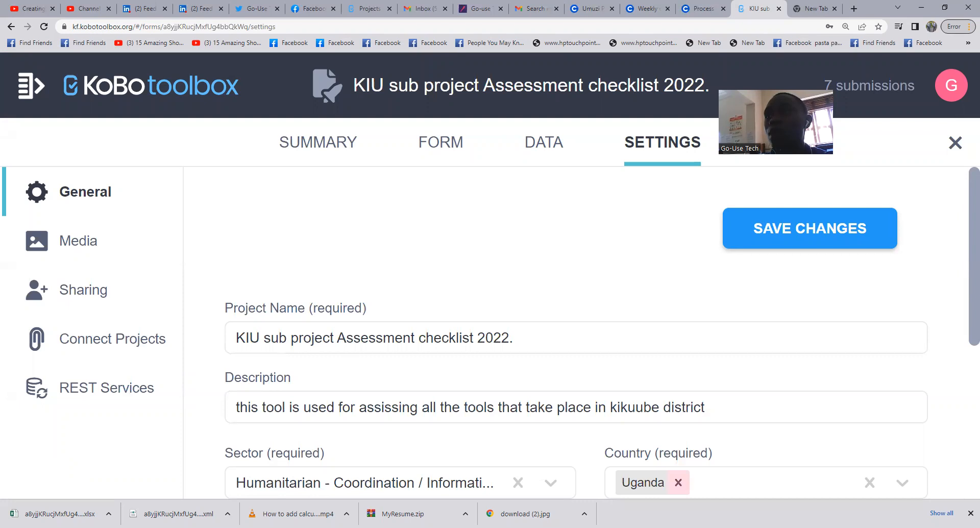